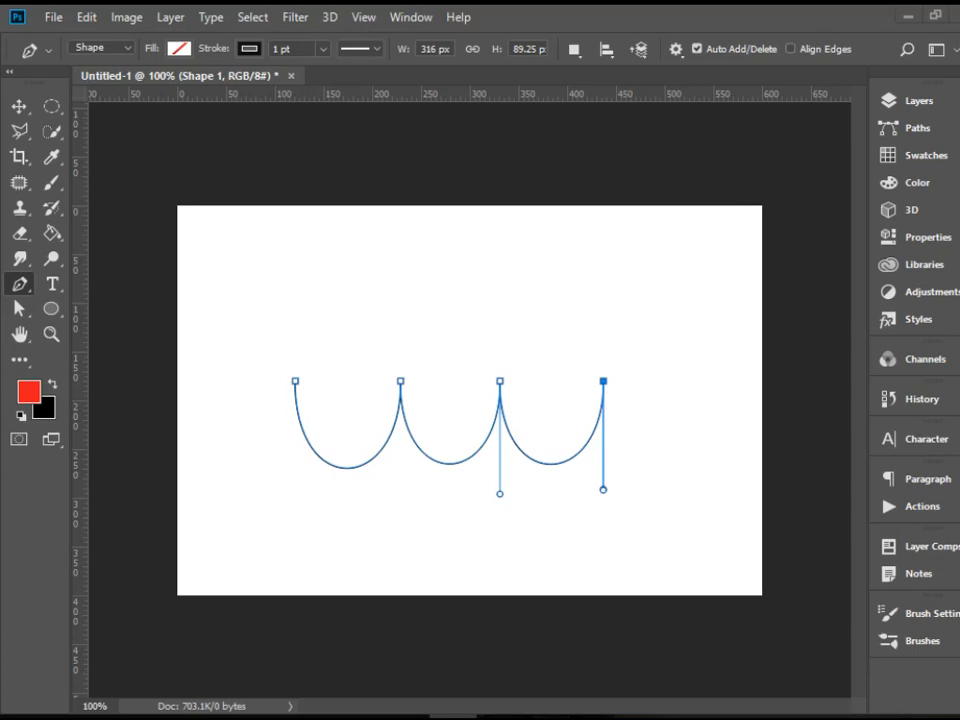
mouse_move(16, 318)
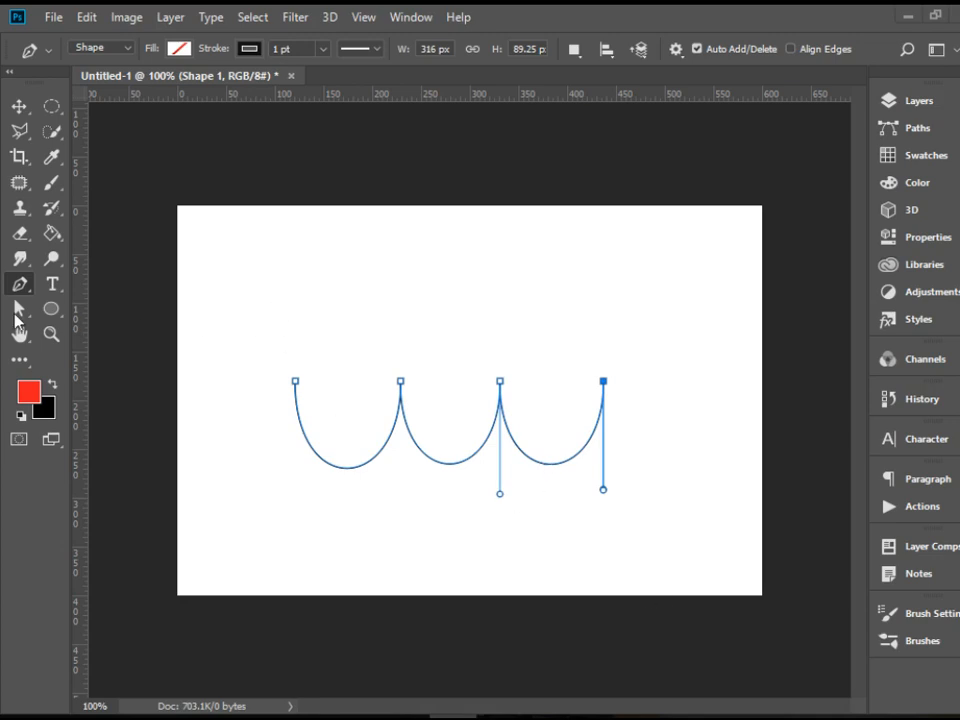
- Drag the middle anchor and its handles to make the first two arcs a lopsided hump-and-dip wave
left_click(18, 308)
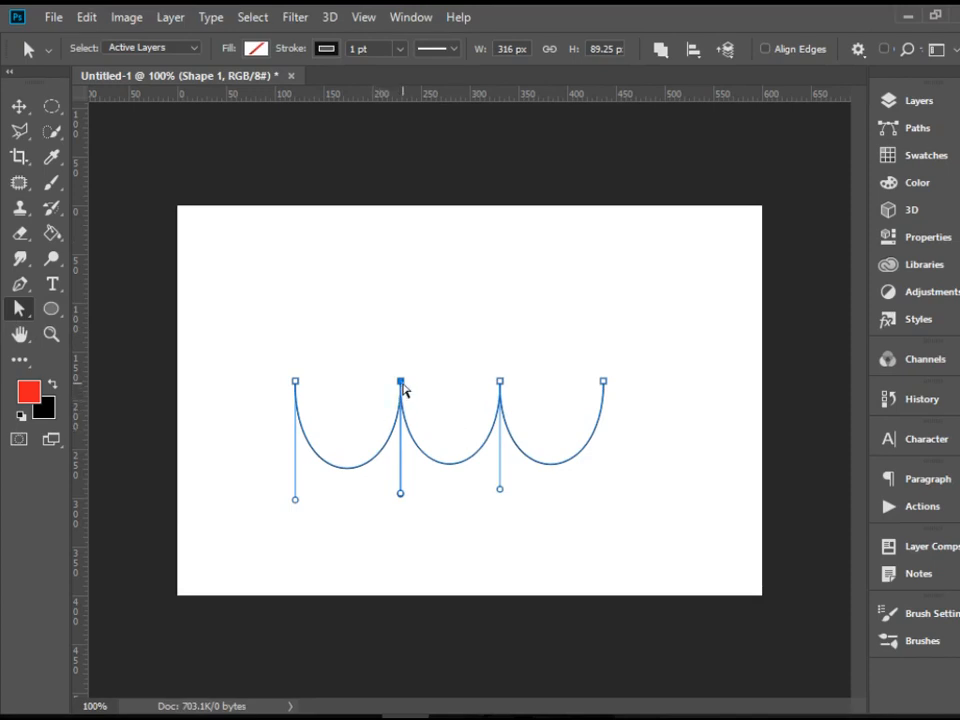
left_click_drag(400, 383, 405, 290)
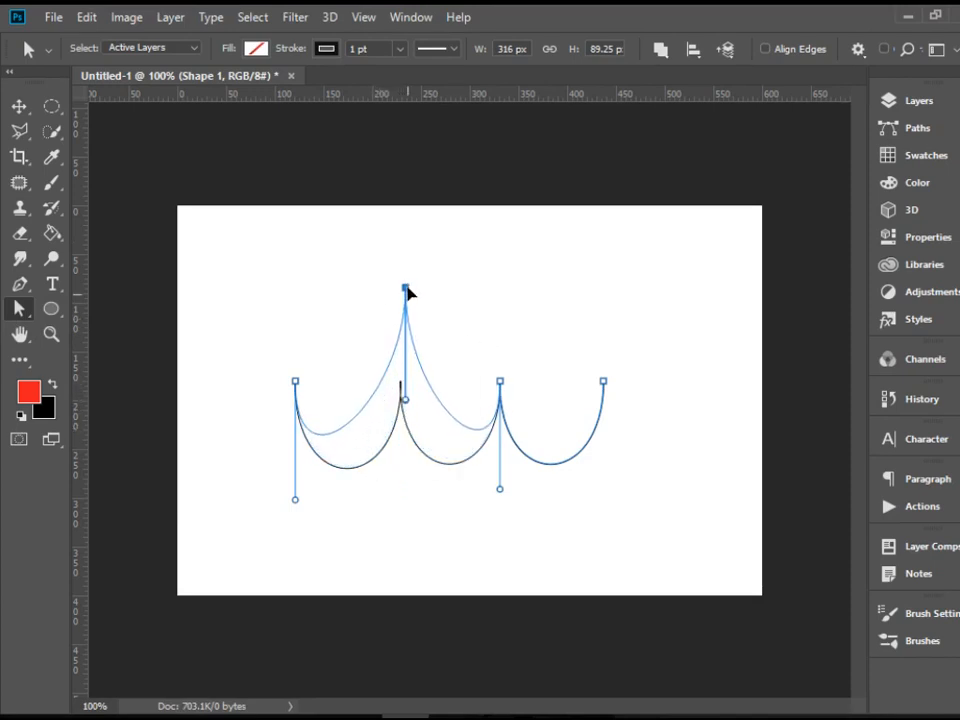
left_click_drag(405, 290, 405, 475)
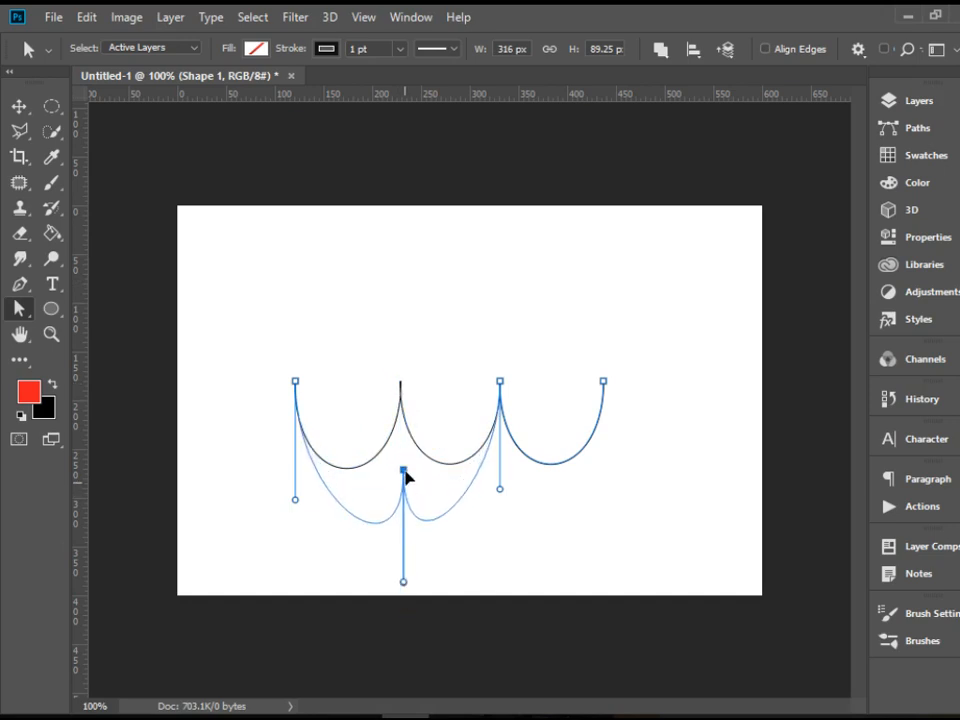
left_click_drag(403, 475, 403, 583)
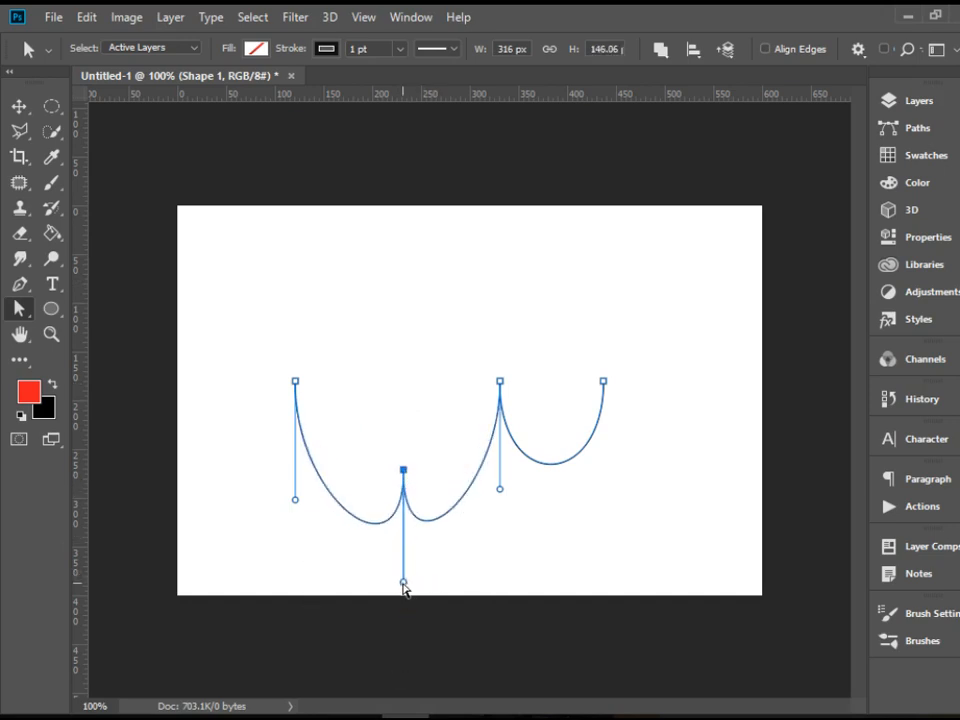
left_click_drag(403, 580, 405, 330)
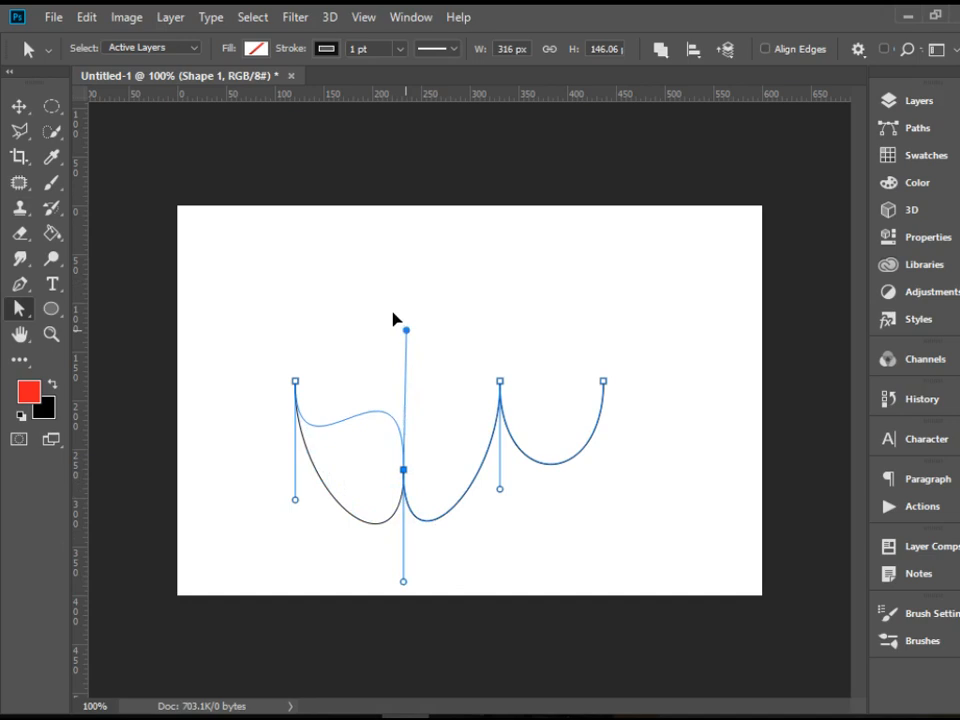
left_click_drag(405, 338, 403, 302)
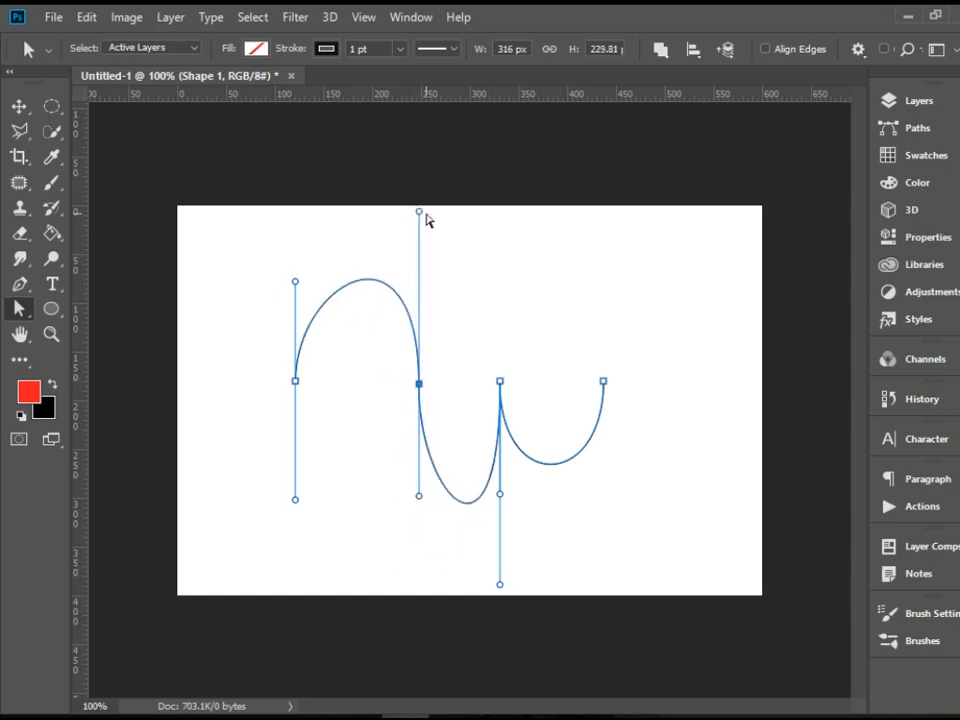
left_click_drag(419, 213, 480, 390)
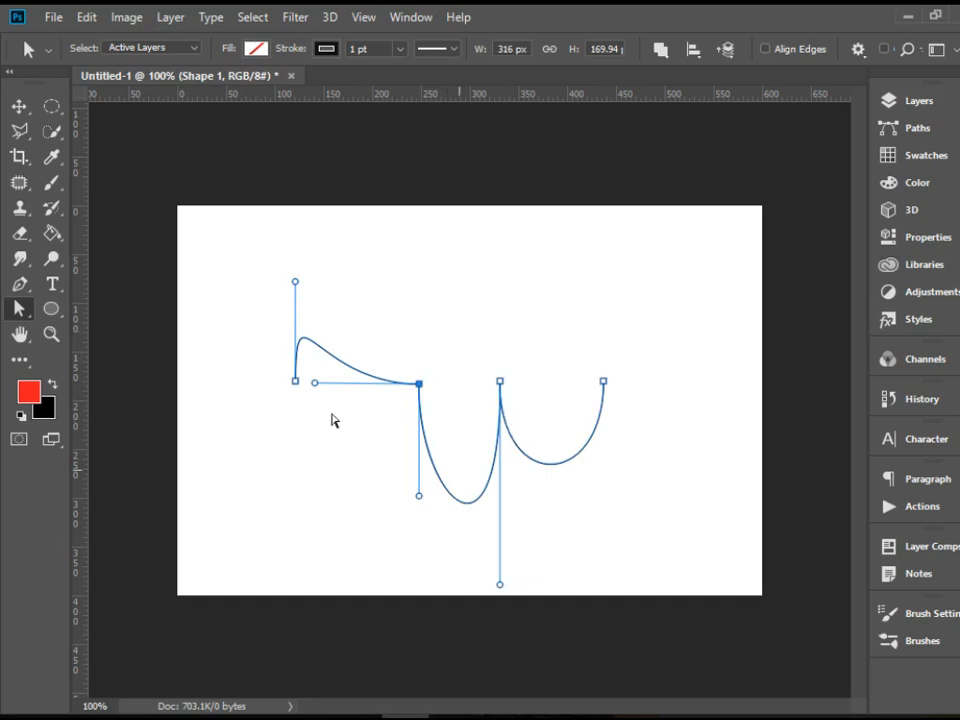
mouse_move(232, 318)
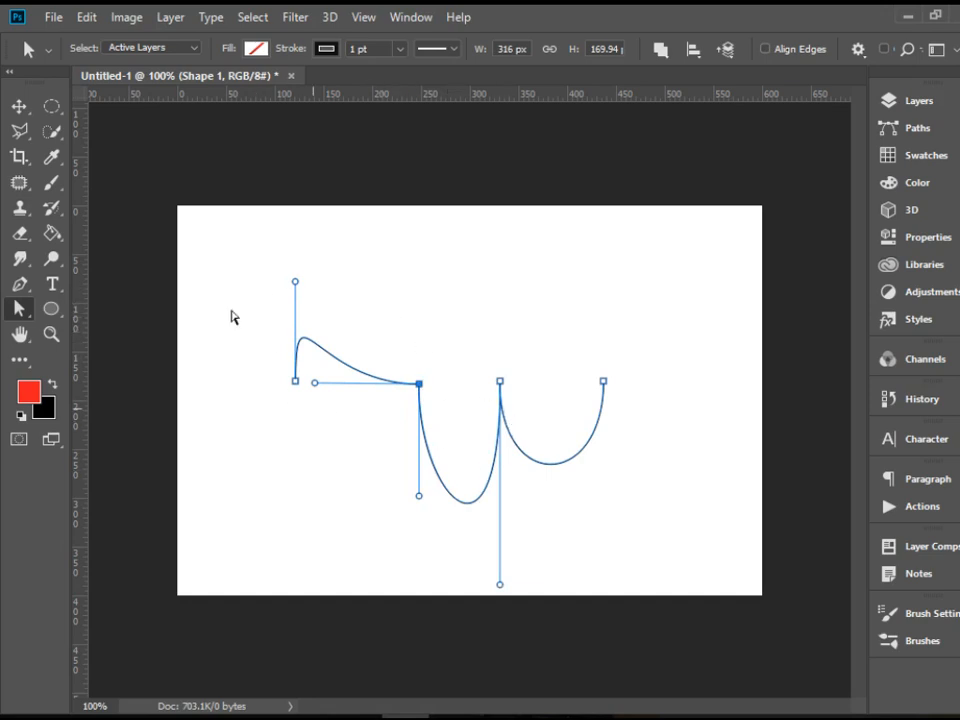
left_click(18, 284)
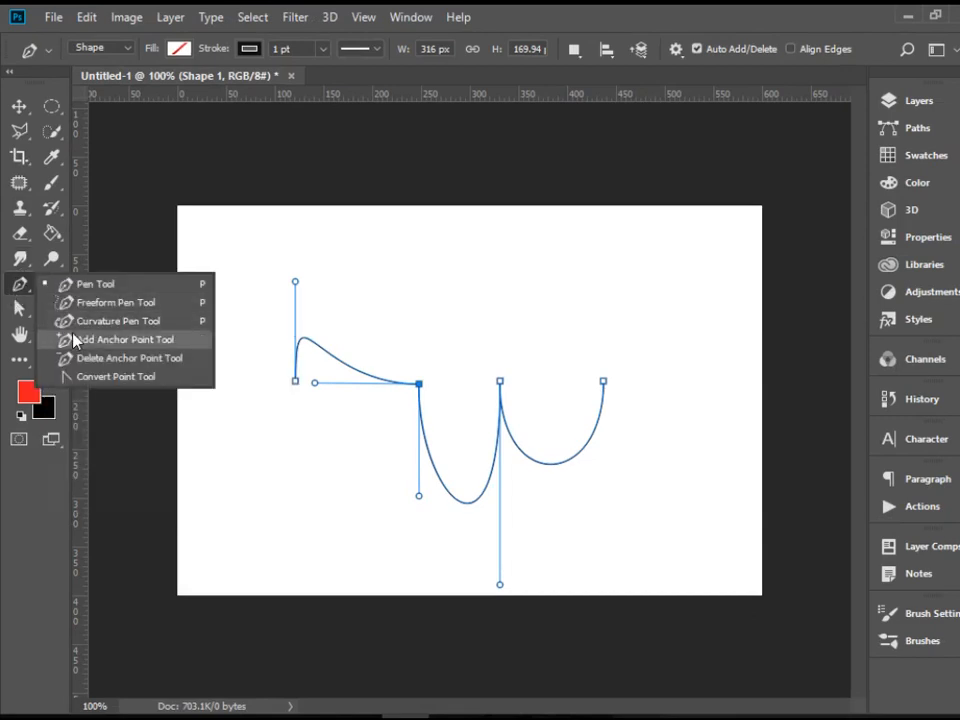
- Add an anchor at the bottom of the middle dip and drag it upward
left_click(122, 339)
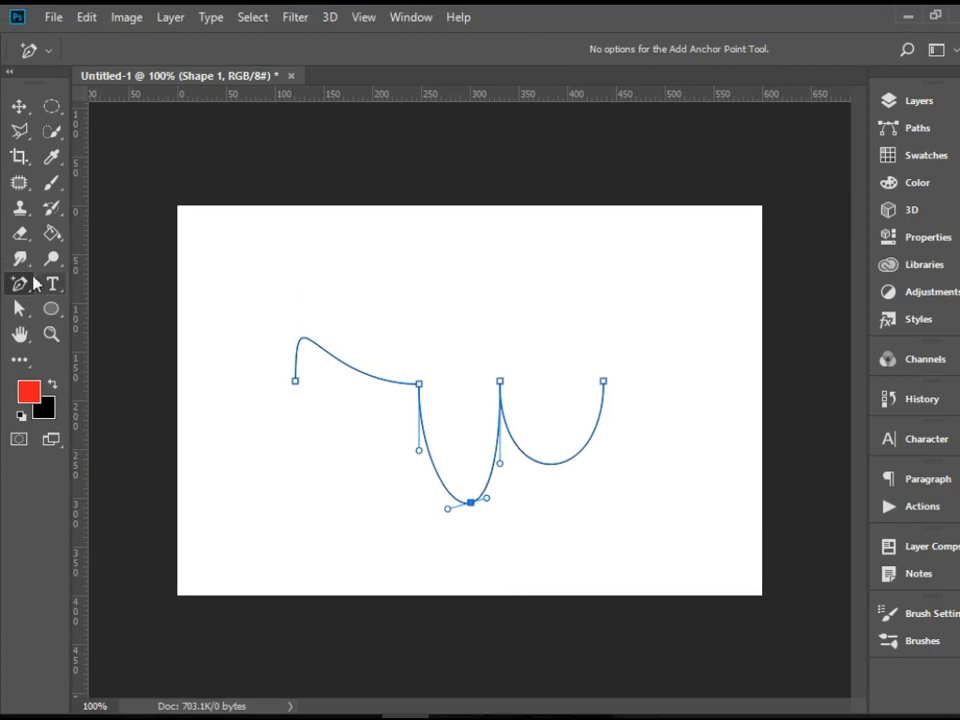
left_click(18, 308)
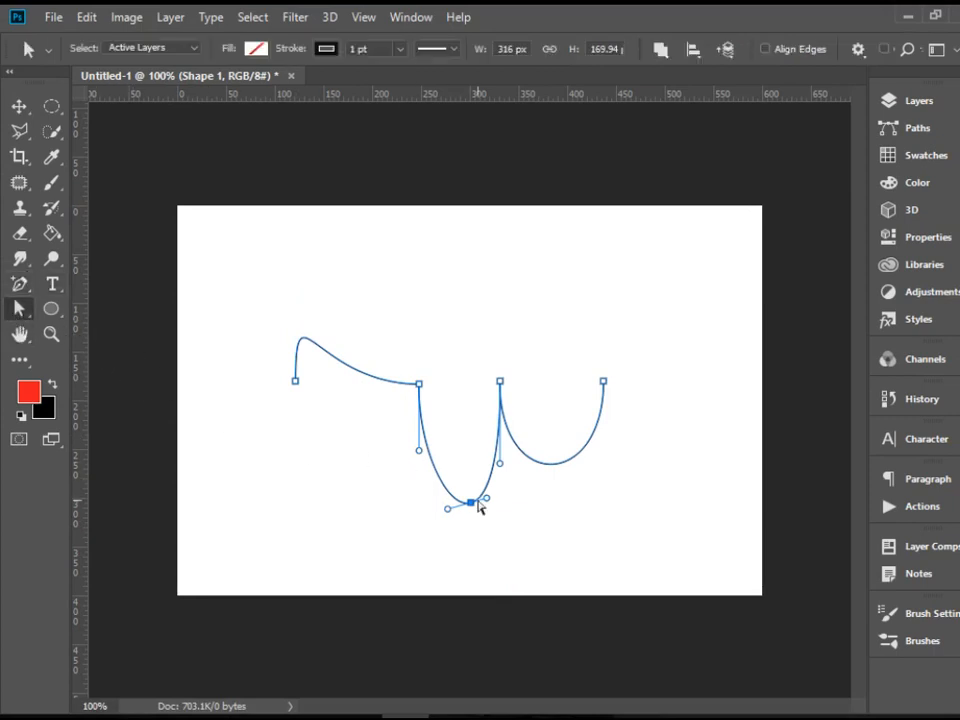
left_click_drag(468, 502, 455, 325)
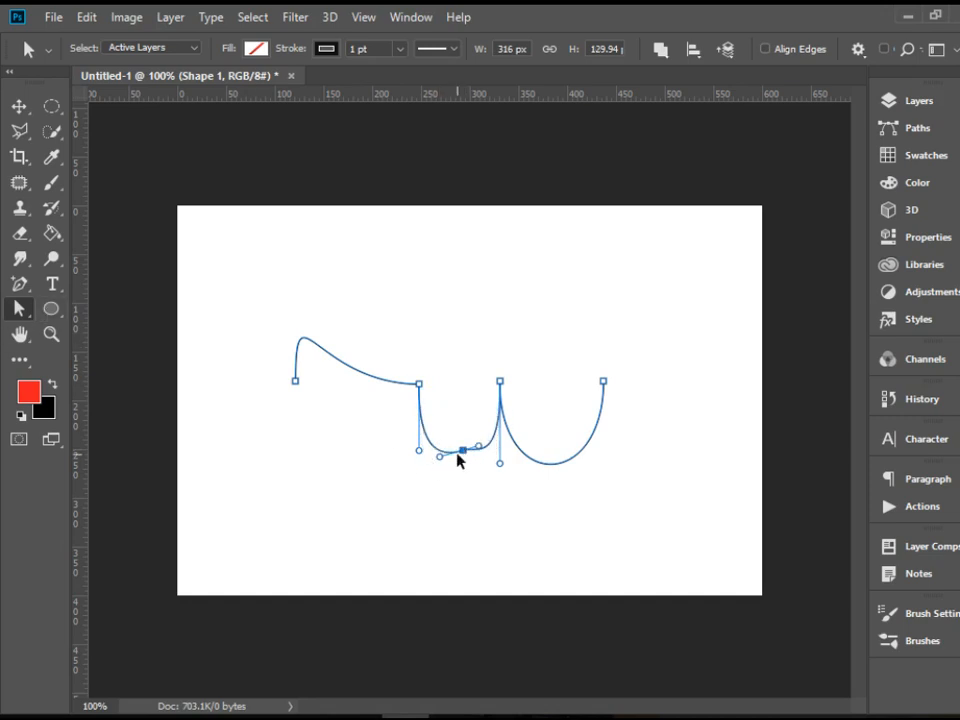
- Delete the added anchor point at the dip's bottom with the Delete Anchor Point Tool
left_click(18, 284)
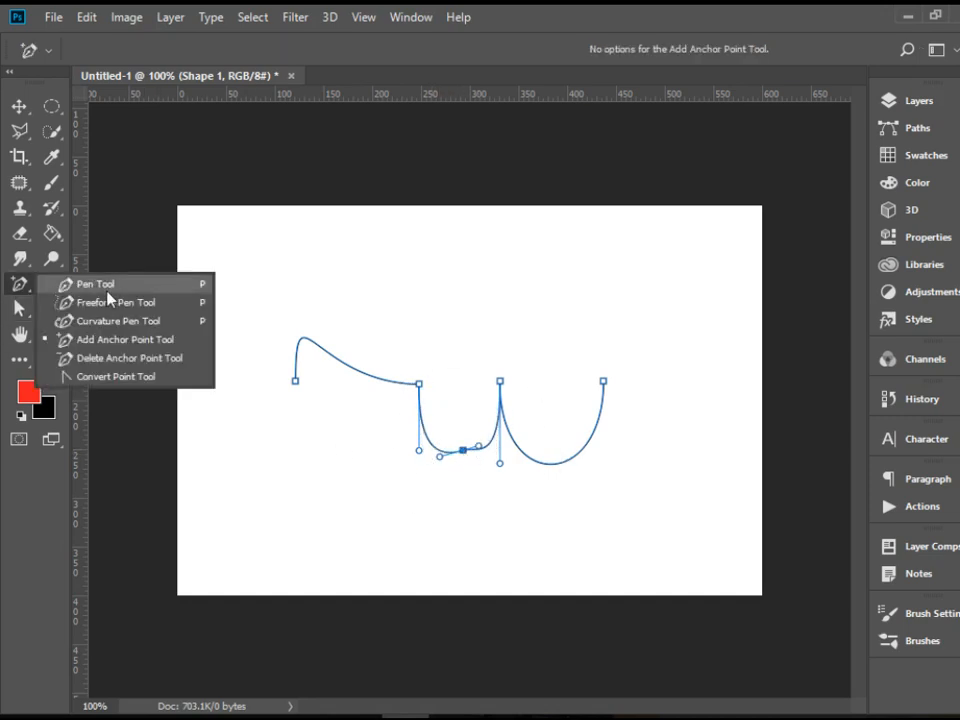
mouse_move(125, 358)
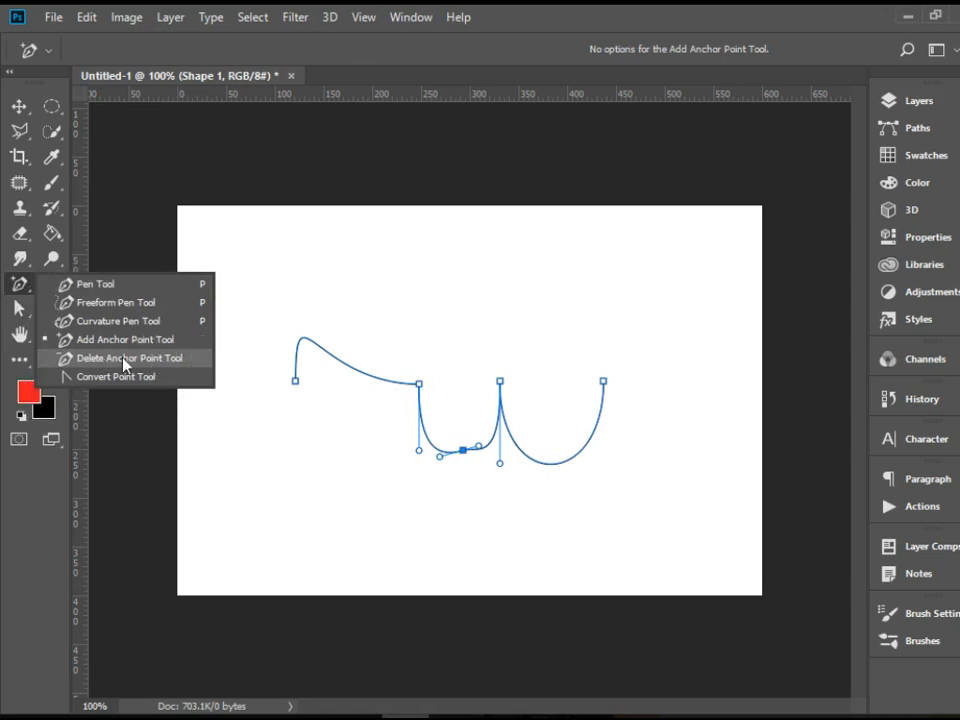
left_click(129, 358)
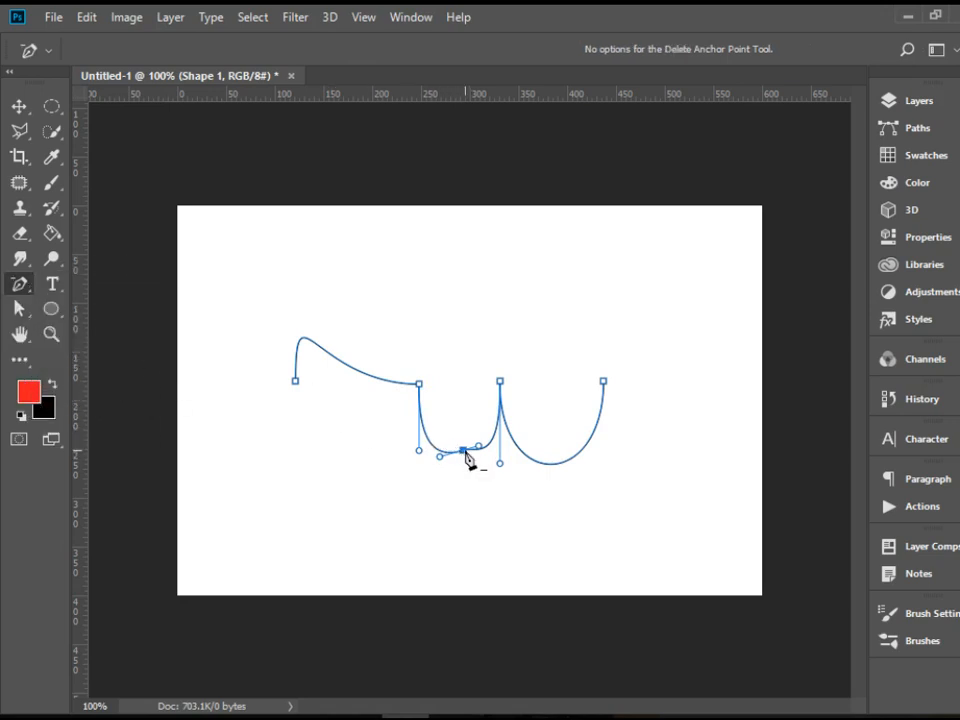
left_click(465, 450)
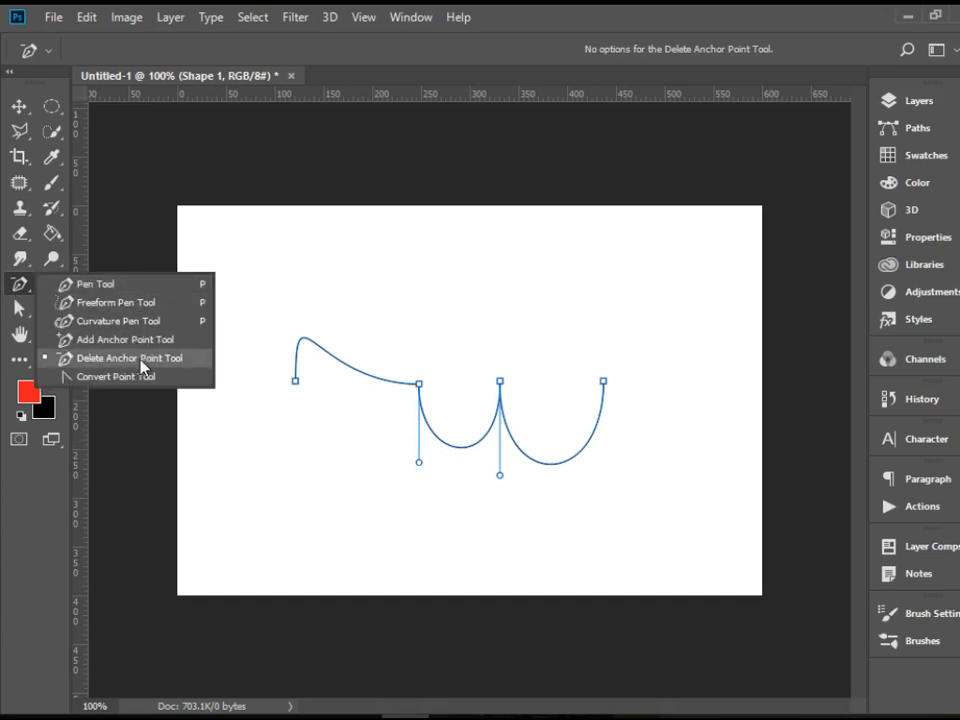
mouse_move(115, 376)
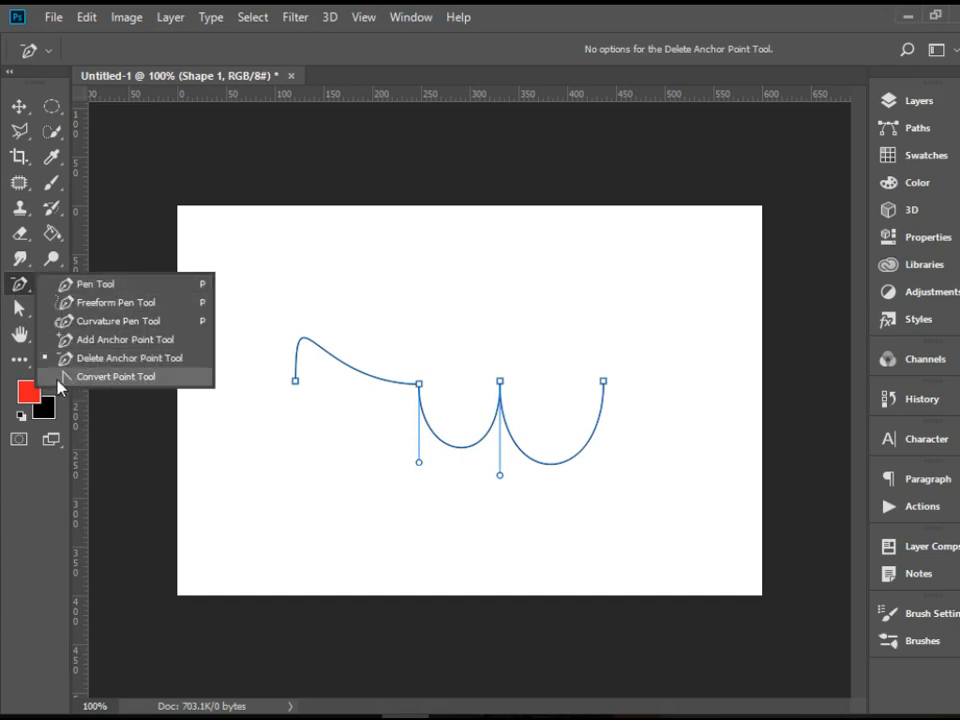
mouse_move(127, 388)
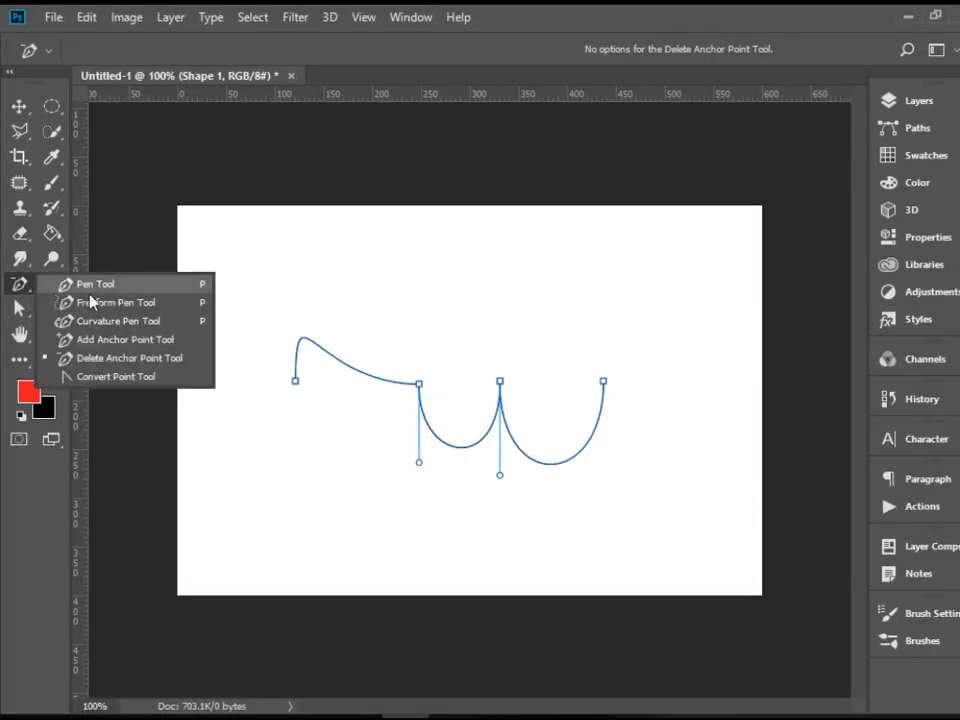
- Drag handles out of the middle corner anchor with Convert Point to make it smooth
left_click(116, 376)
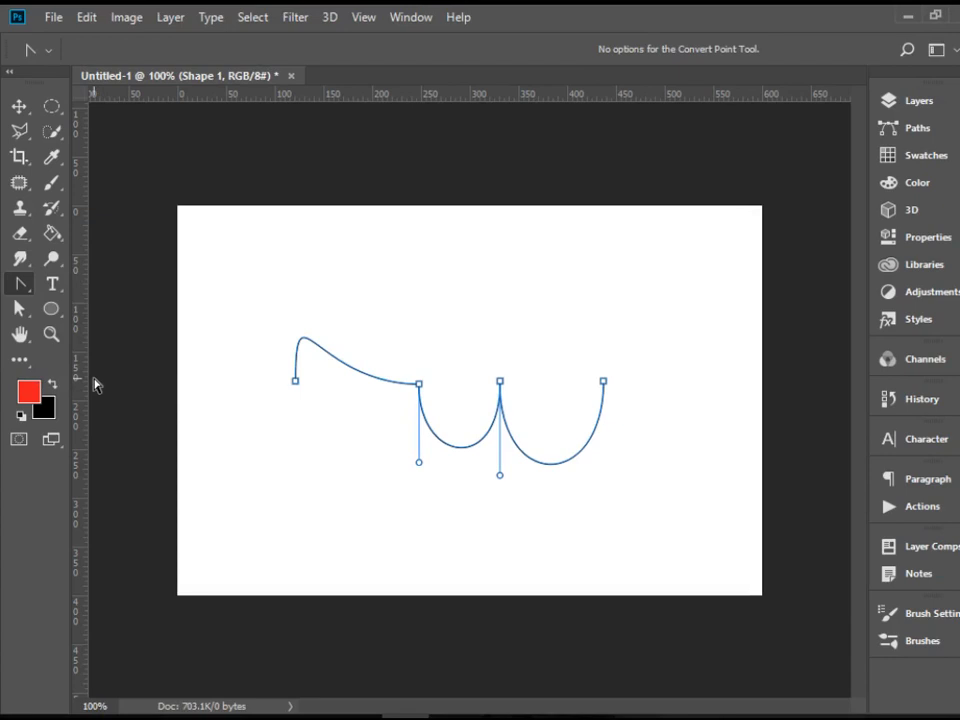
mouse_move(518, 393)
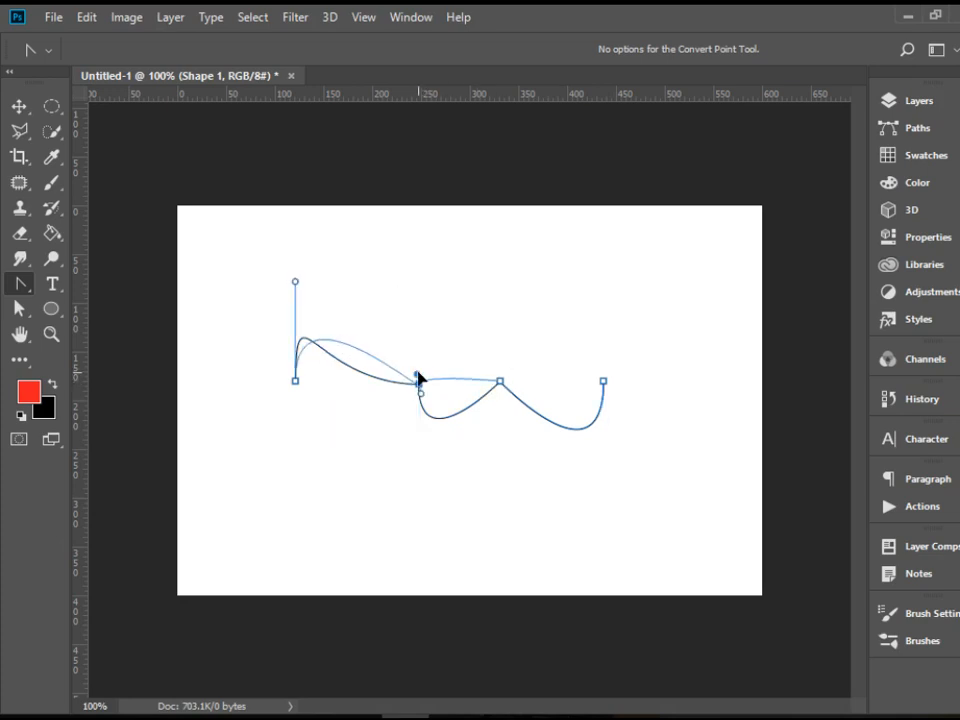
left_click_drag(418, 383, 505, 312)
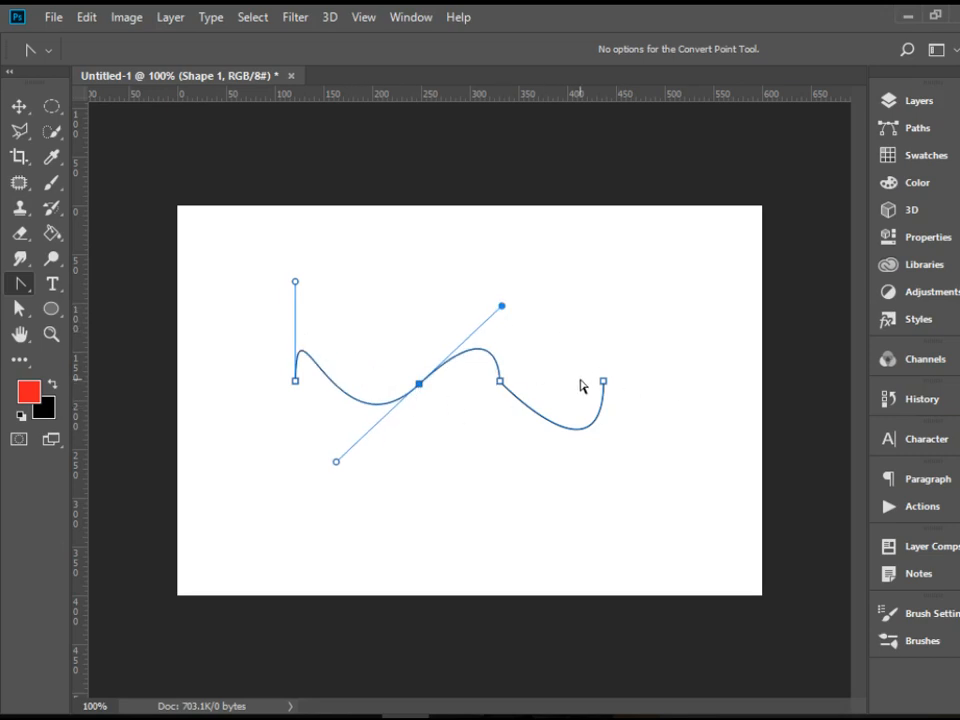
left_click(18, 283)
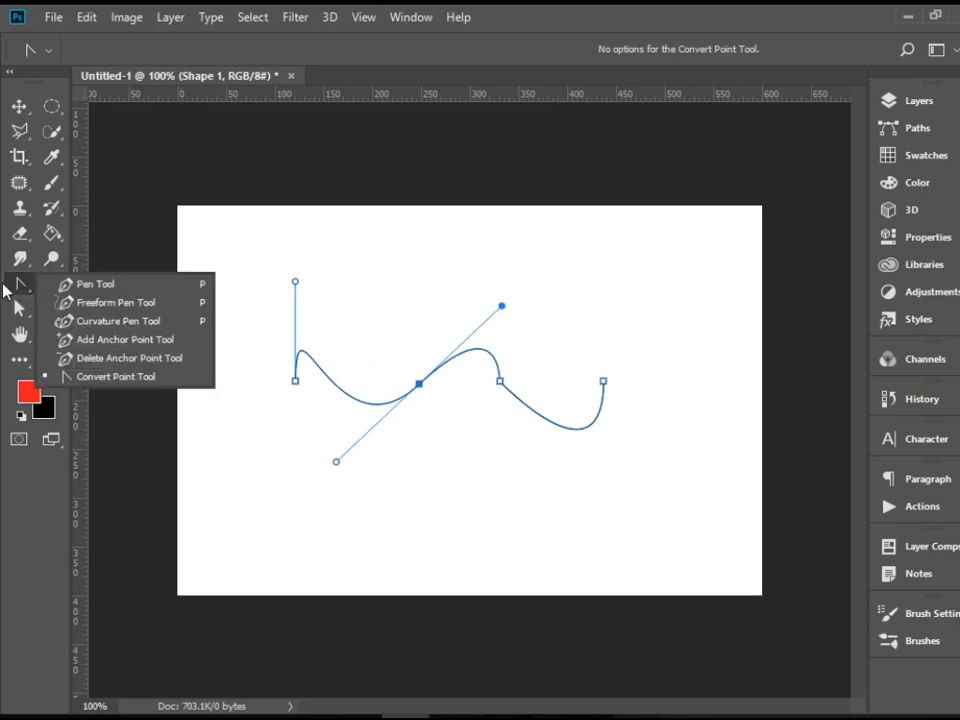
mouse_move(100, 358)
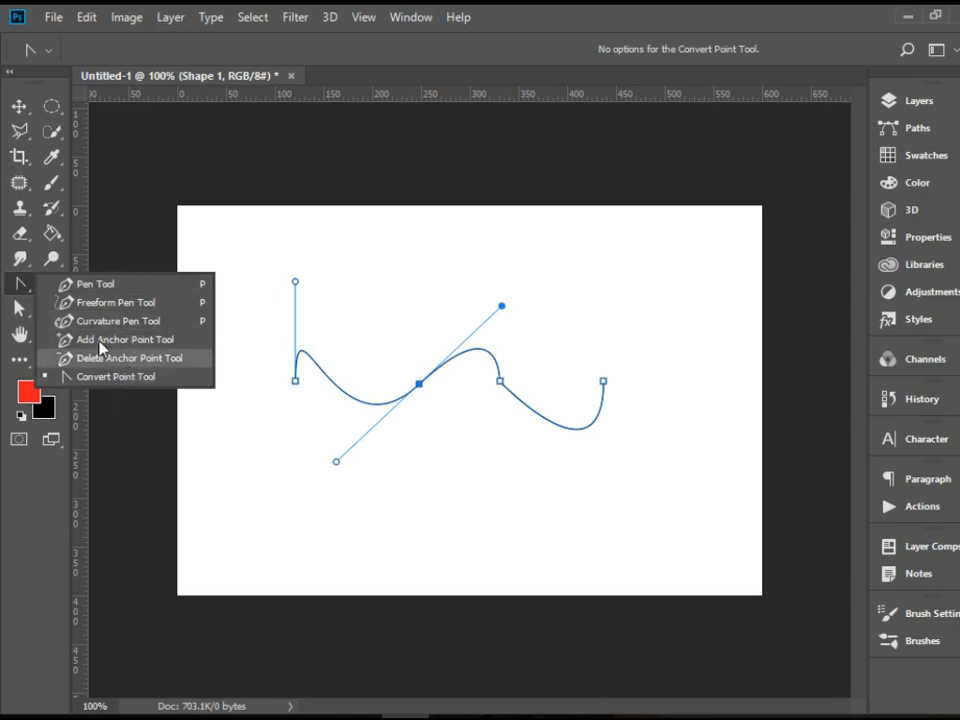